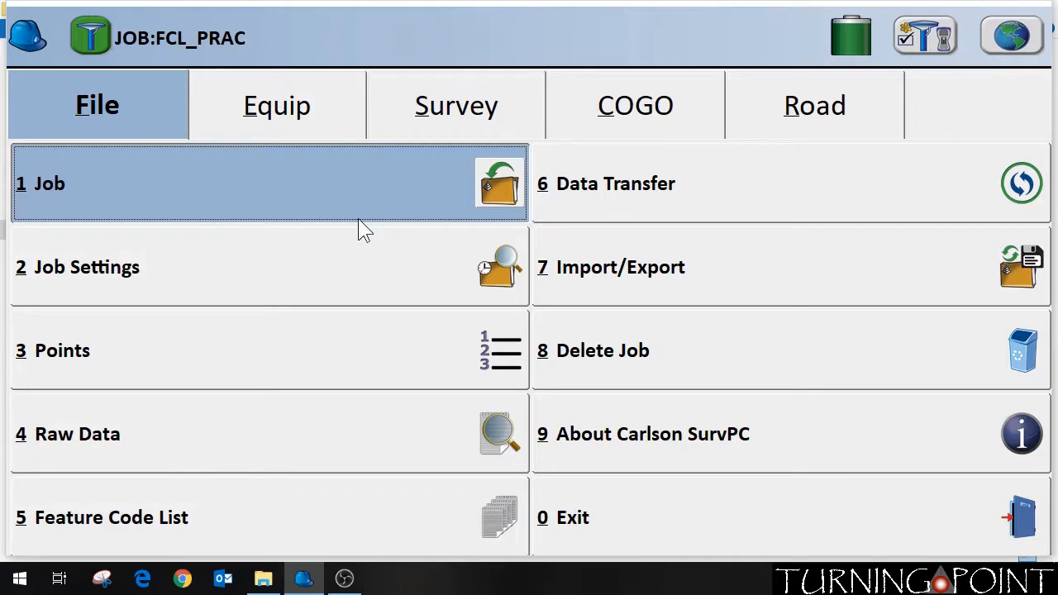
mouse_move(180, 70)
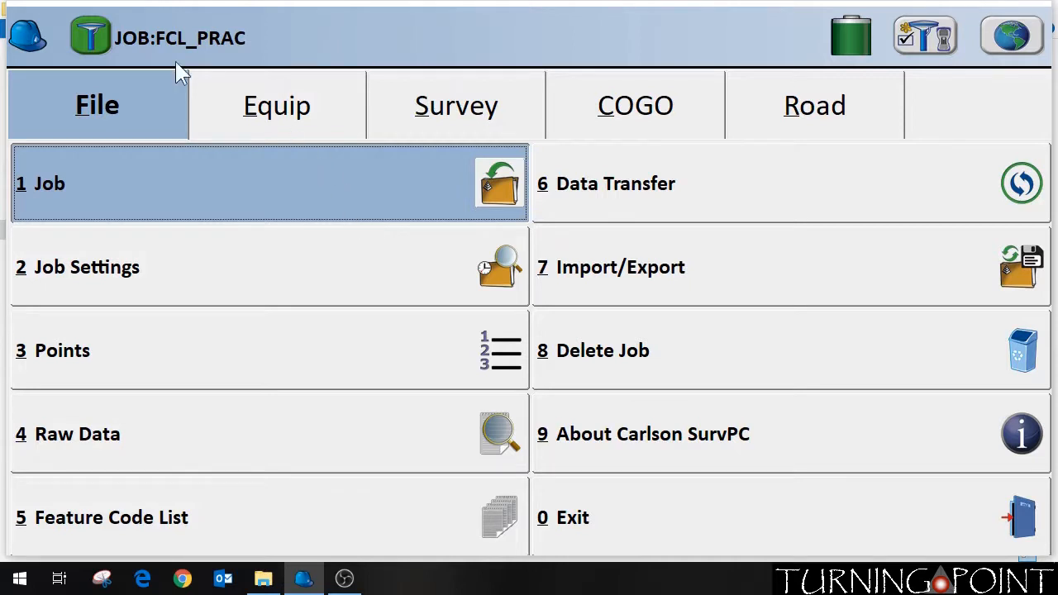
mouse_move(248, 58)
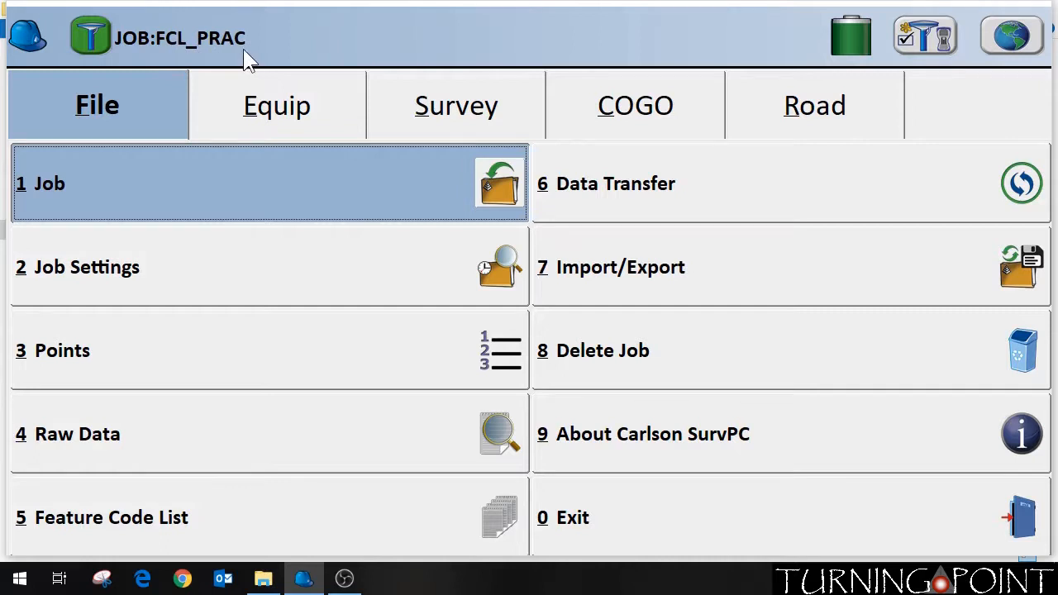
mouse_move(969, 60)
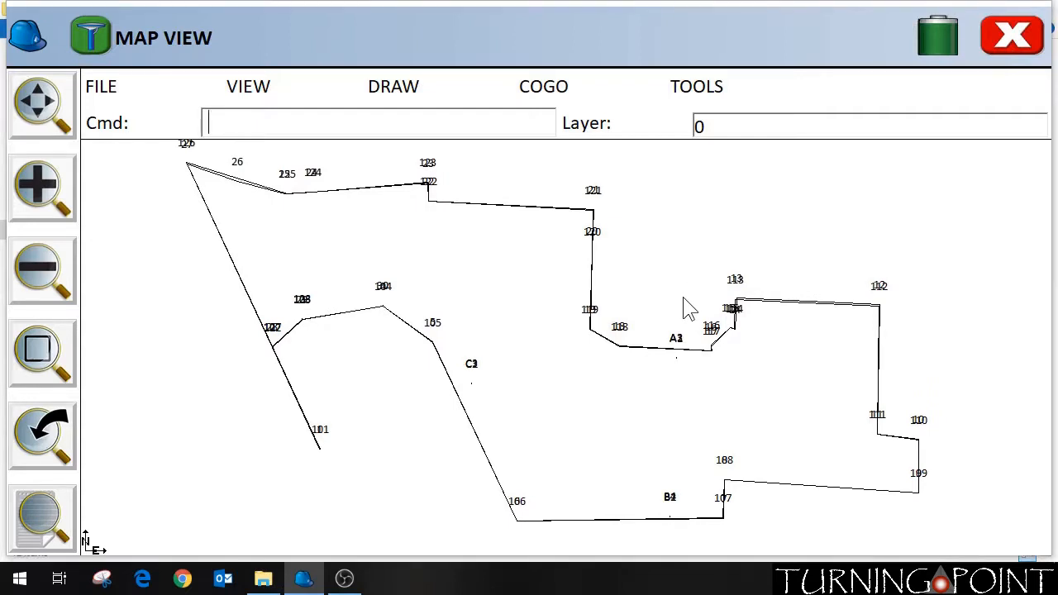
mouse_move(632, 423)
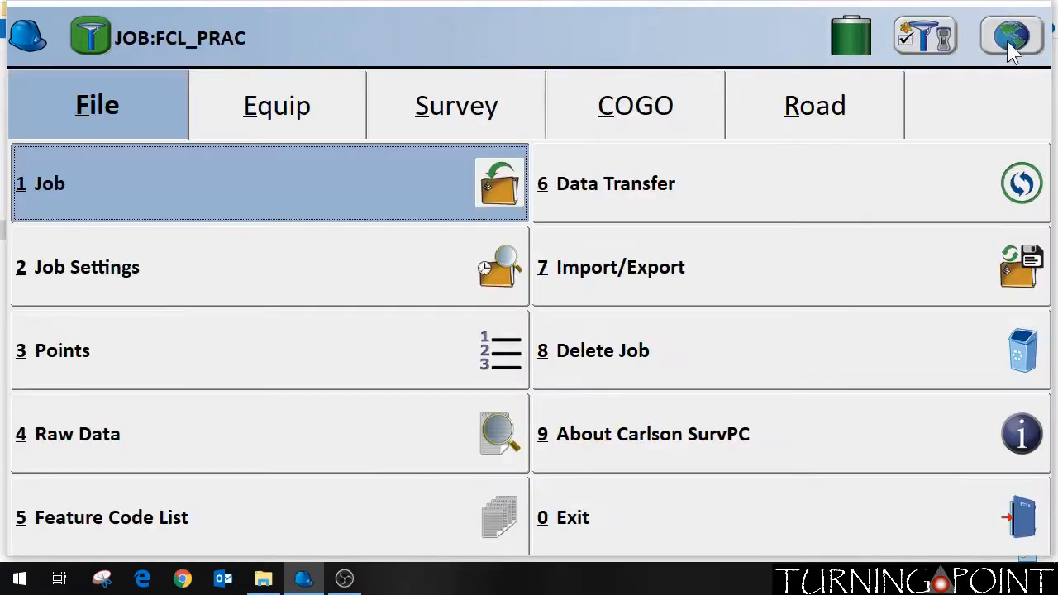
mouse_move(114, 129)
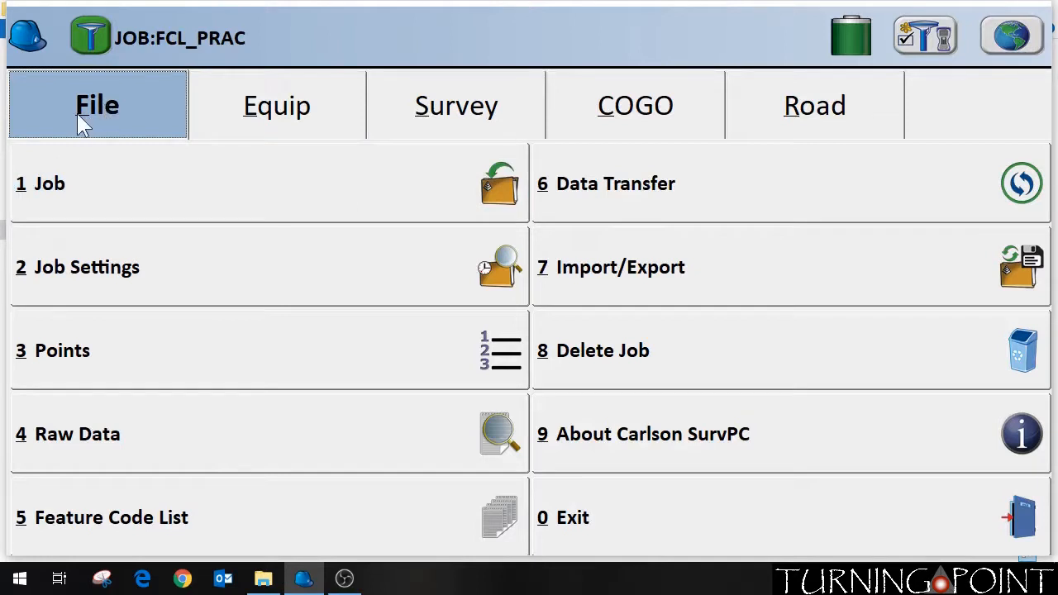
mouse_move(651, 299)
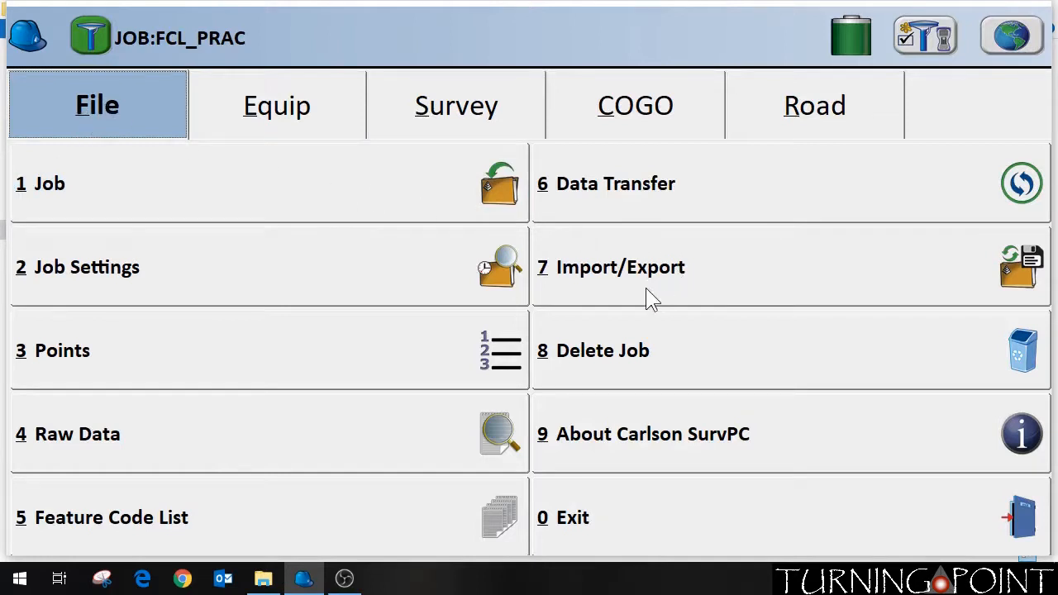
Start an ASCII points export from the File tab's Import/Export menu.
left_click(619, 268)
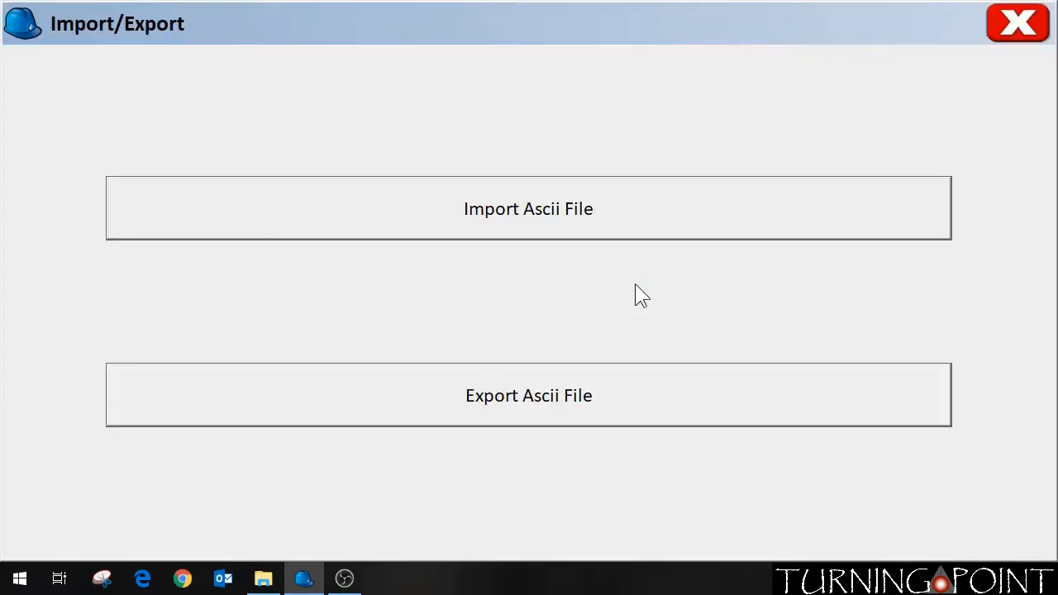
mouse_move(533, 431)
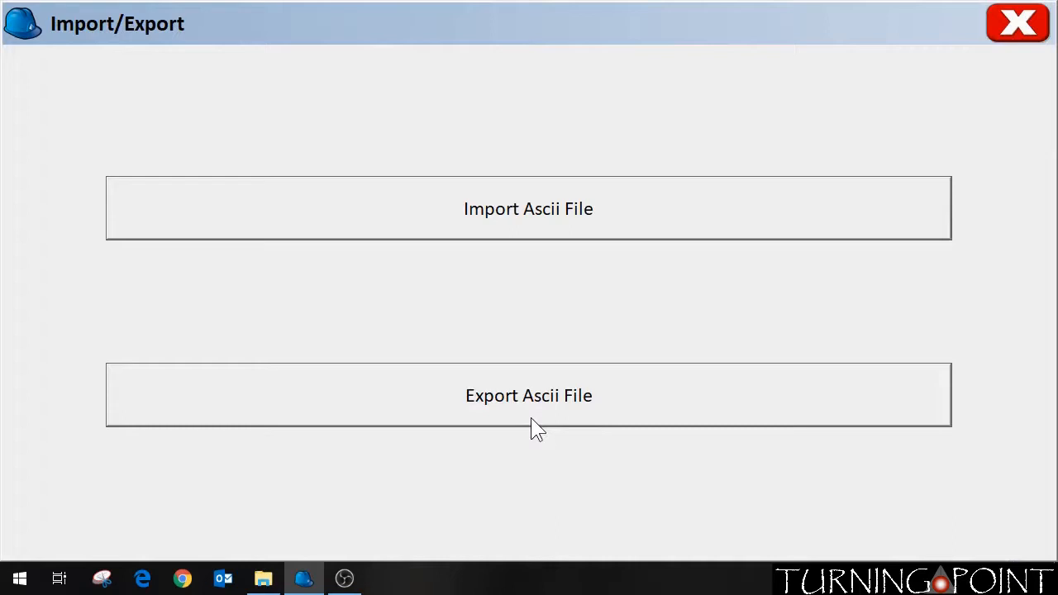
left_click(529, 395)
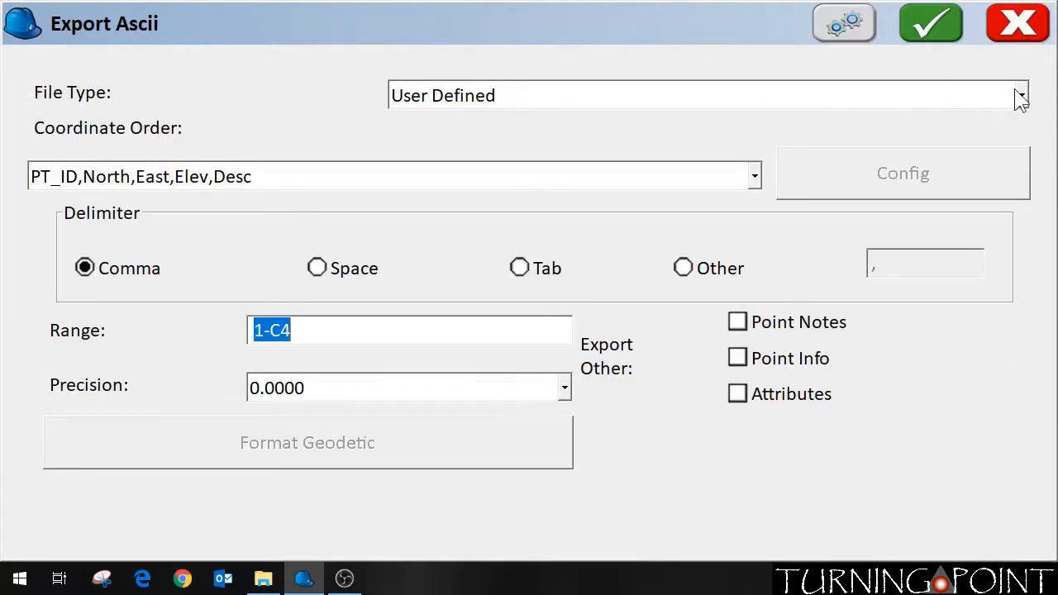
Choose KML/KMZ (*.kml) as the export file type, writing Lat/Lon/Hgt positions.
left_click(1021, 95)
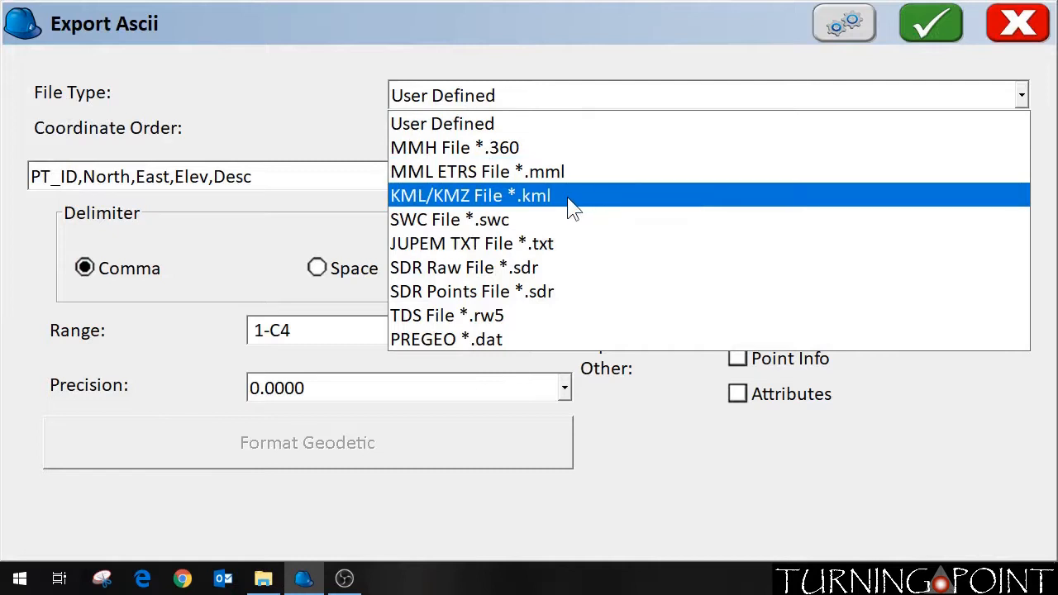
left_click(469, 195)
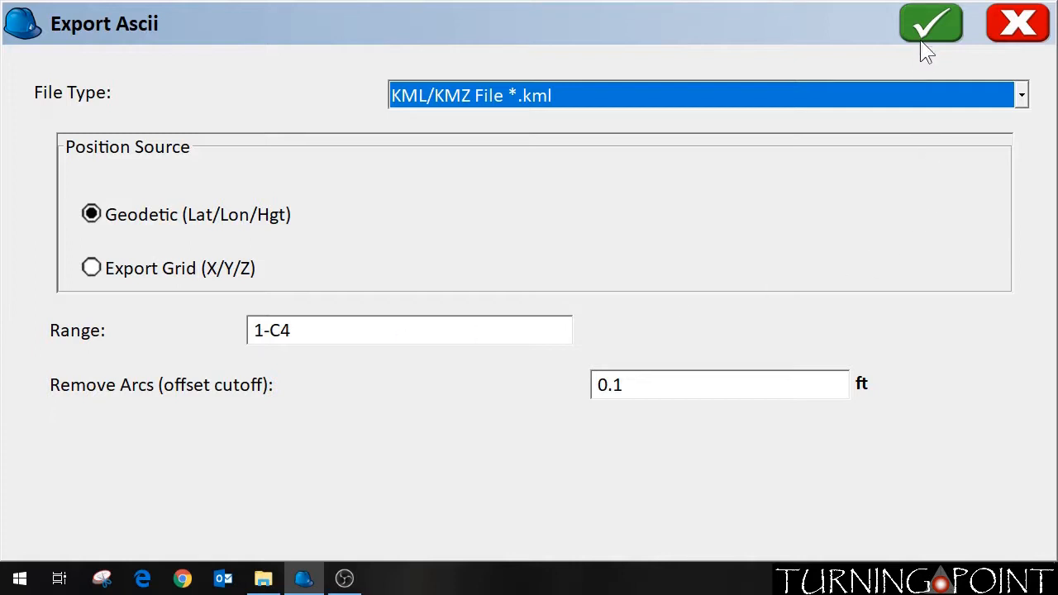
Write the points to FCL_PRAC.kml in the FCL_PRAC data folder and acknowledge the success message.
left_click(931, 23)
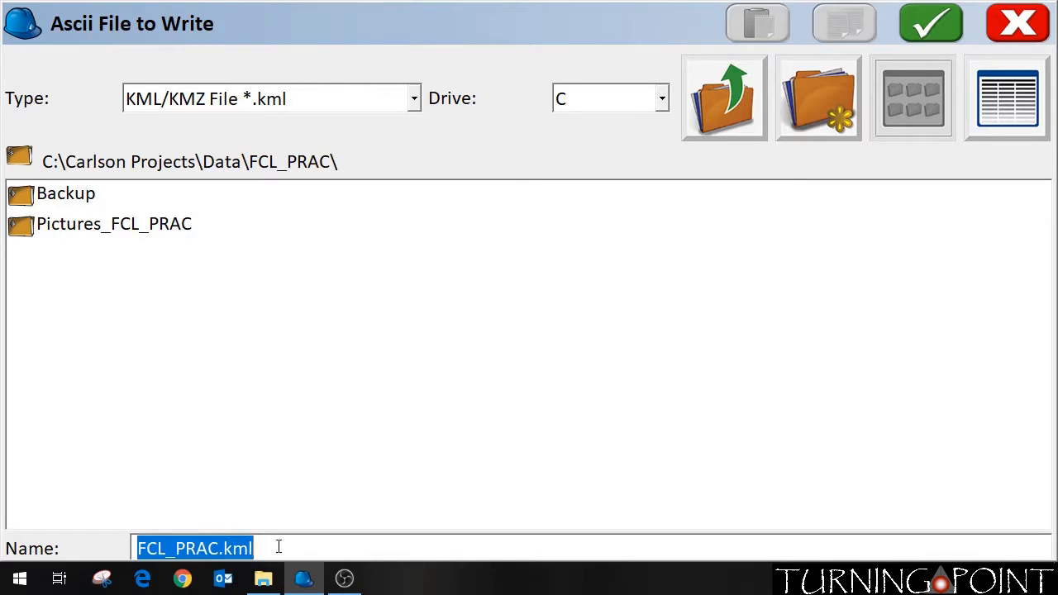
mouse_move(330, 181)
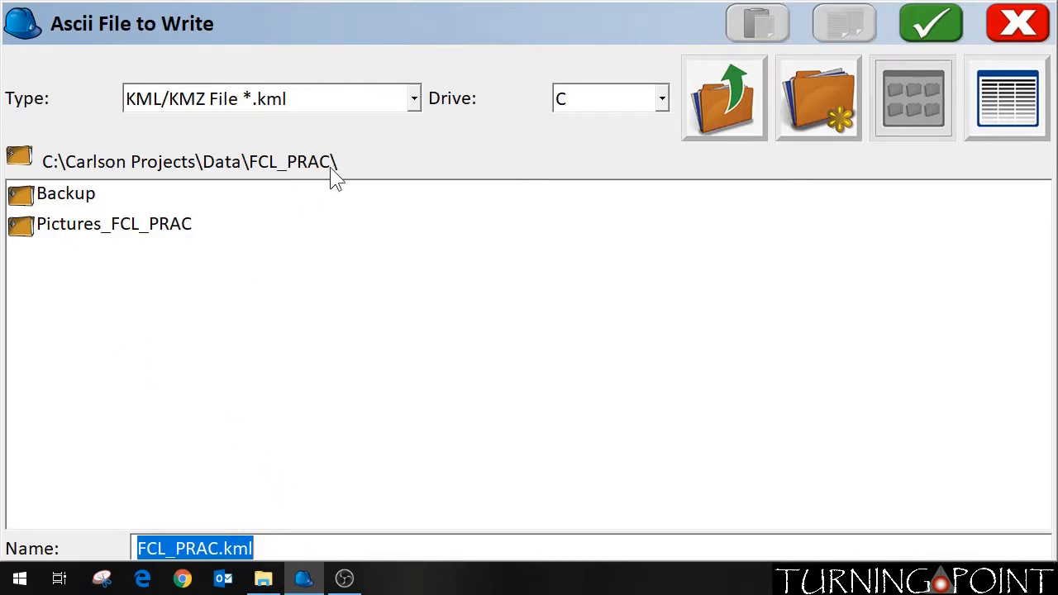
mouse_move(389, 205)
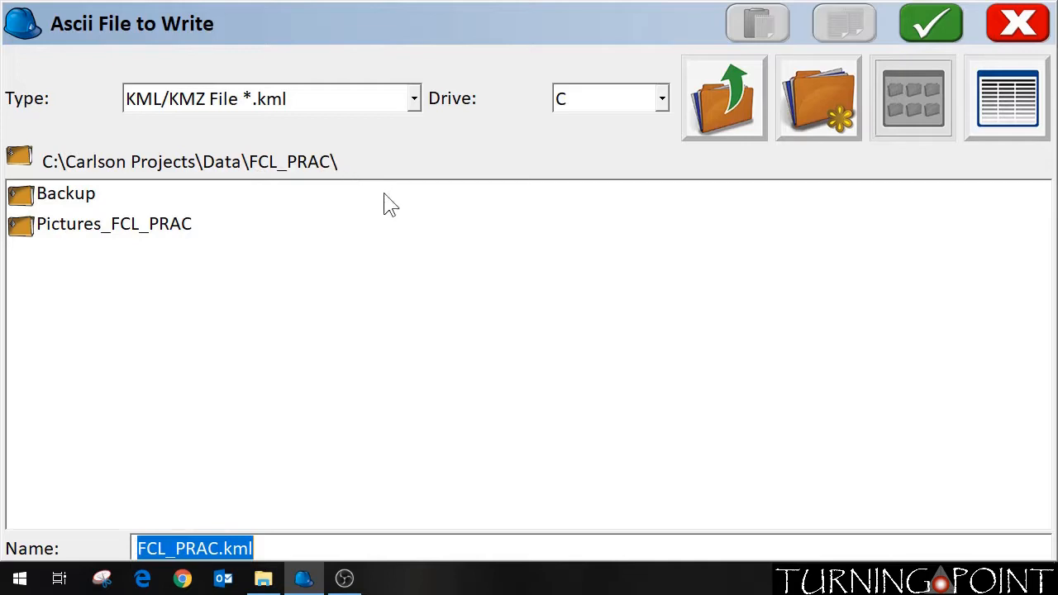
mouse_move(956, 36)
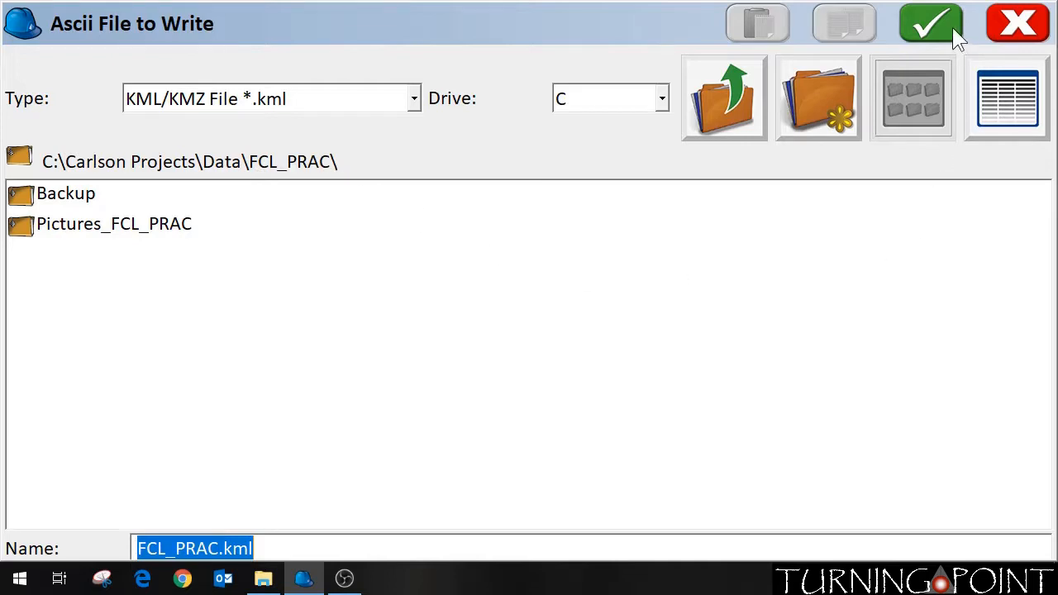
left_click(930, 23)
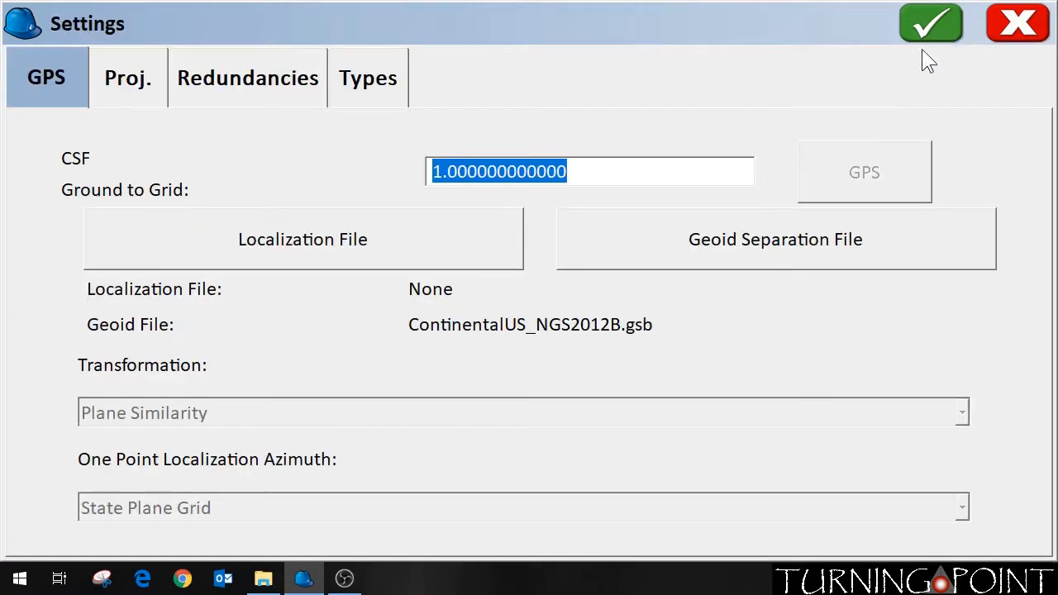
mouse_move(648, 124)
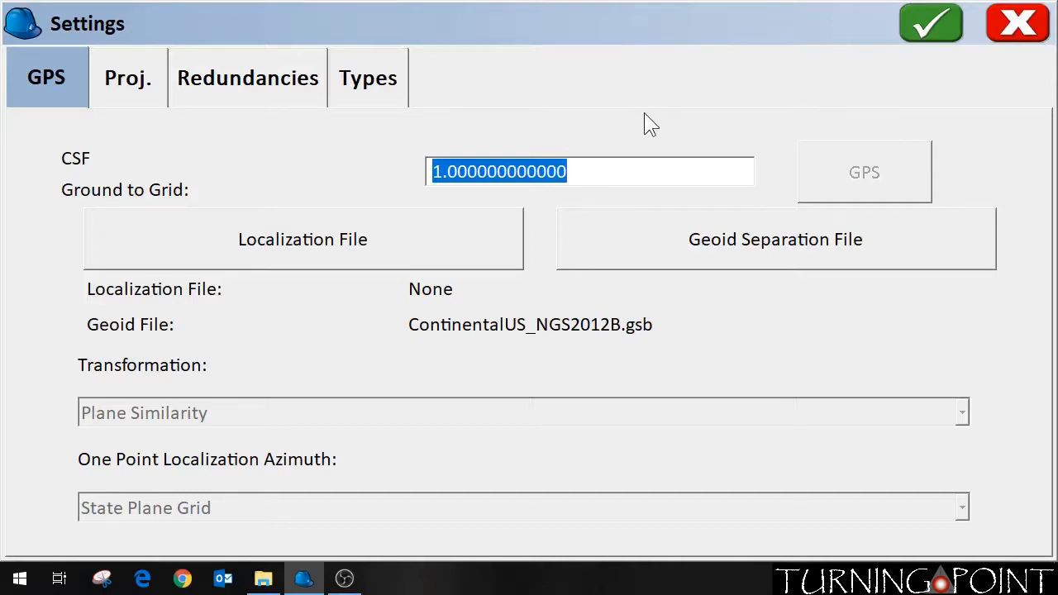
mouse_move(892, 83)
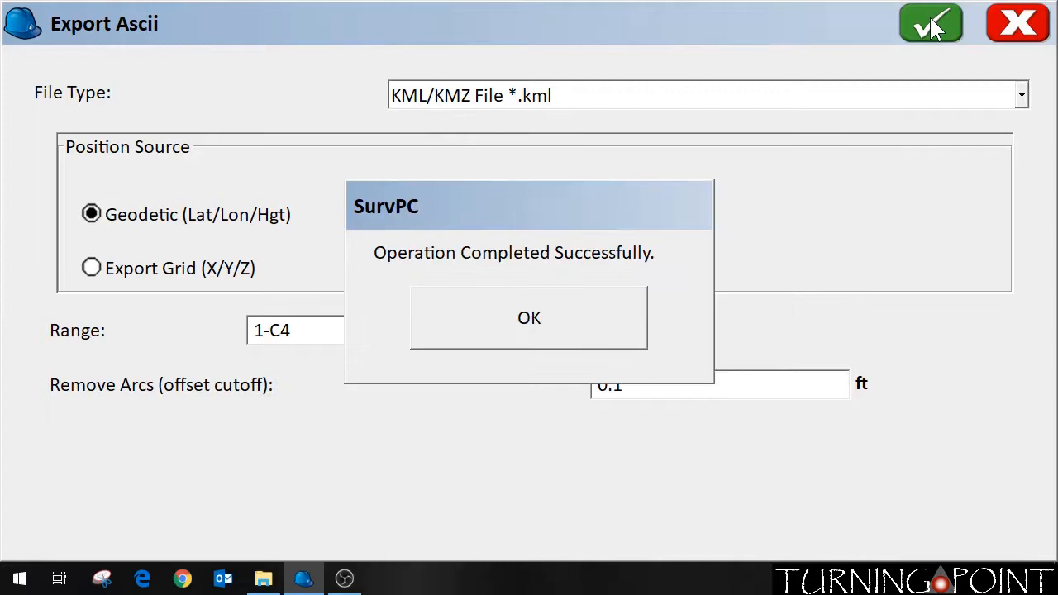
mouse_move(526, 324)
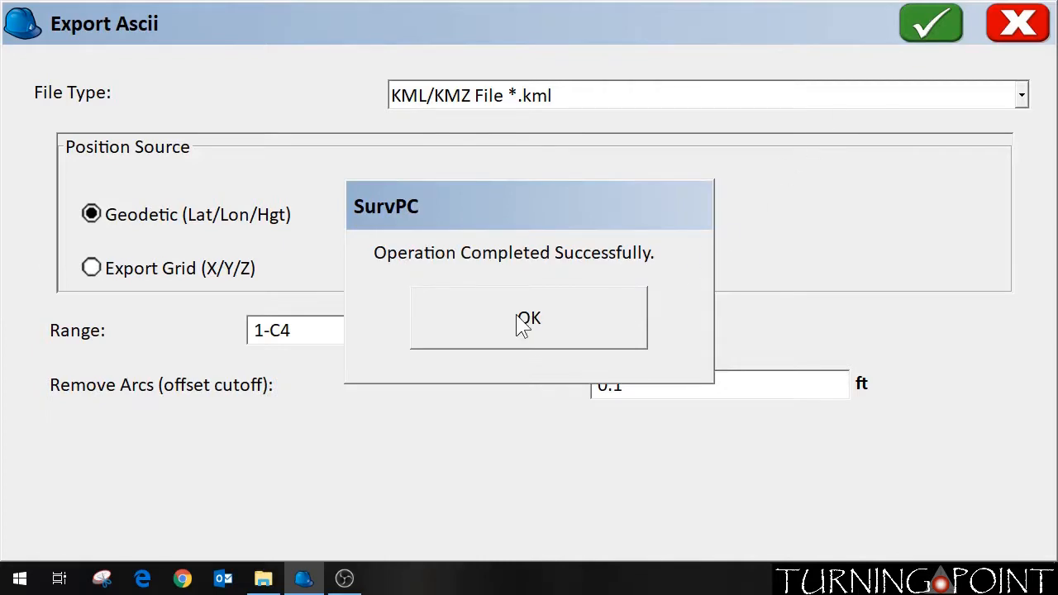
left_click(529, 317)
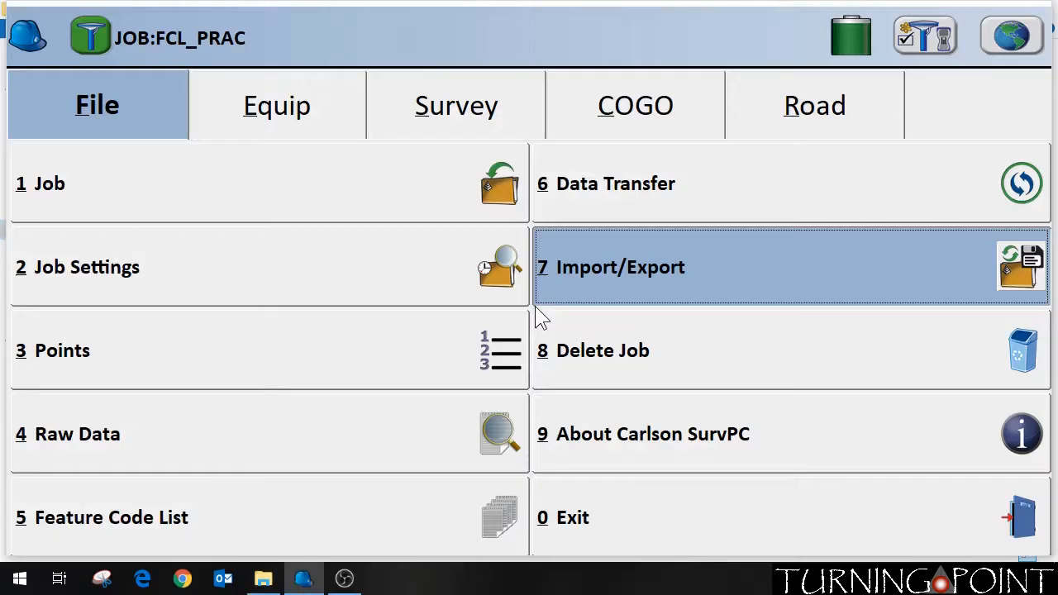
mouse_move(265, 579)
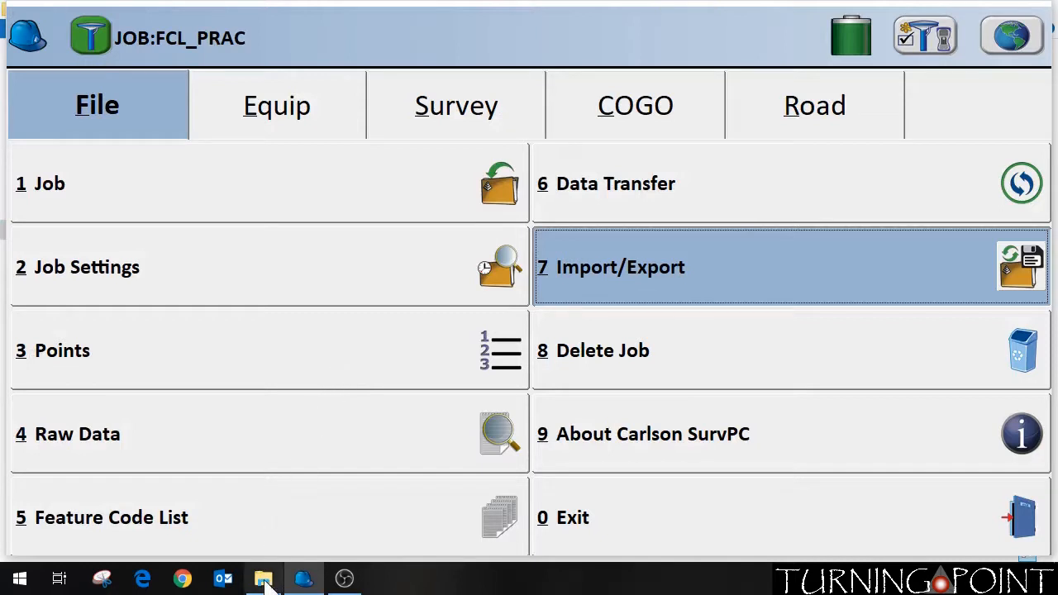
Browse to C:\Carlson Projects\Data\FCL_PRAC and select the exported FCL_PRAC.kml.
left_click(265, 578)
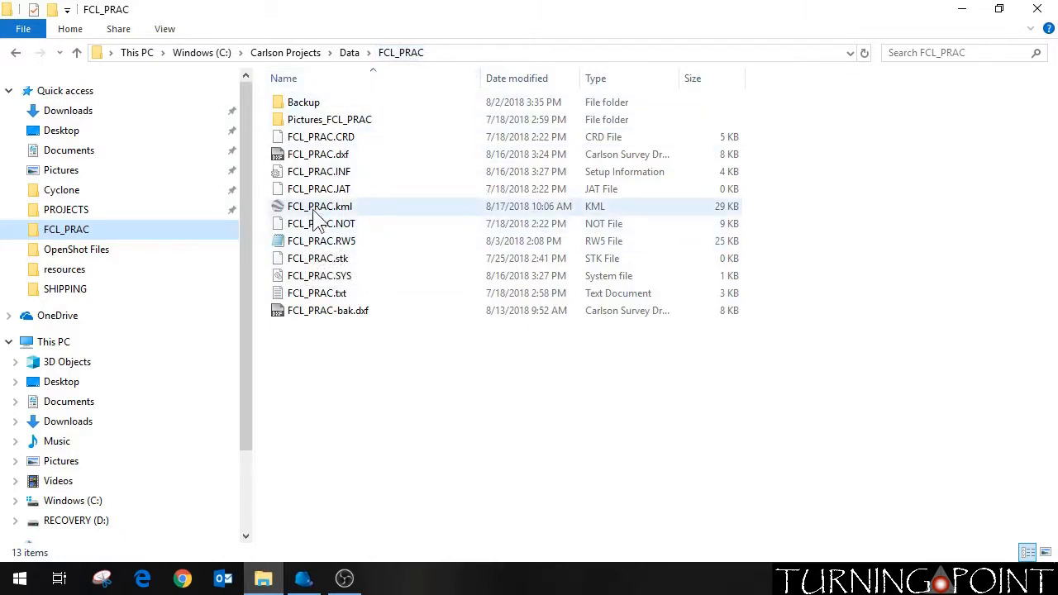
left_click(317, 205)
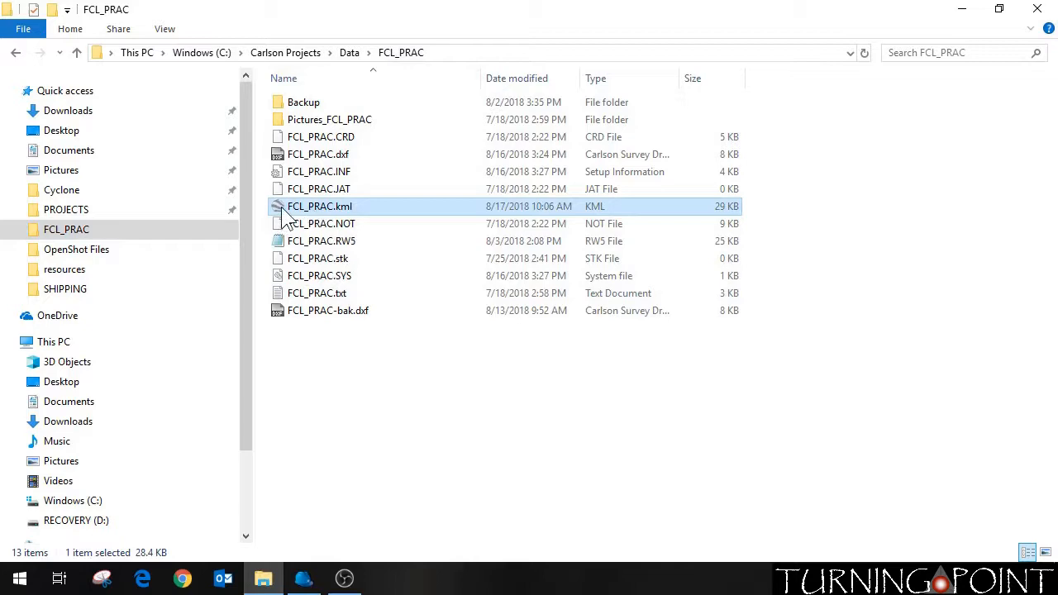
mouse_move(338, 218)
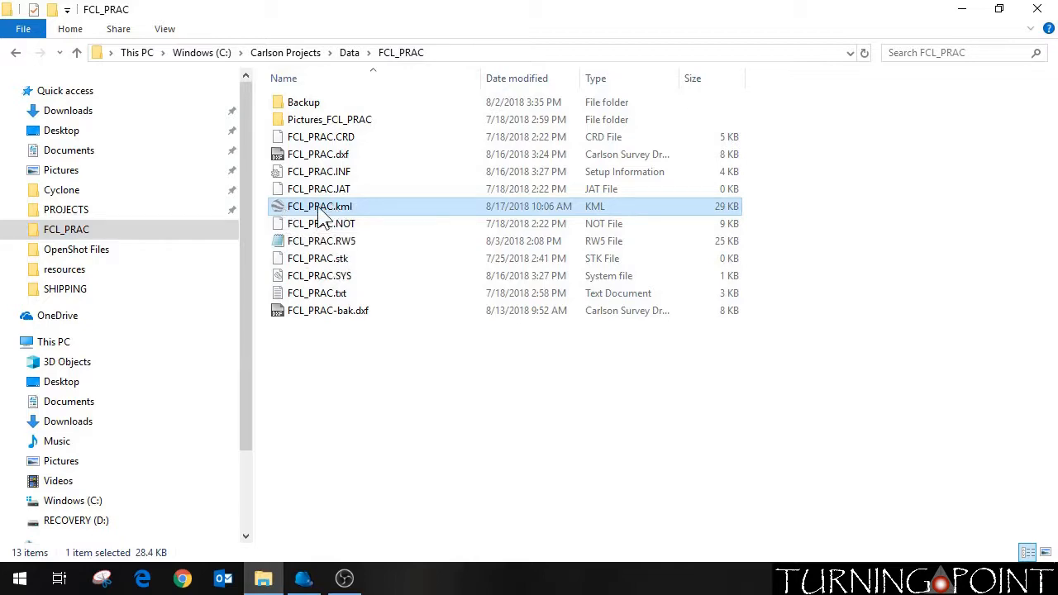
Load FCL_PRAC.kml into Google Earth Pro and frame the labeled job points over the aerial imagery.
double_click(317, 205)
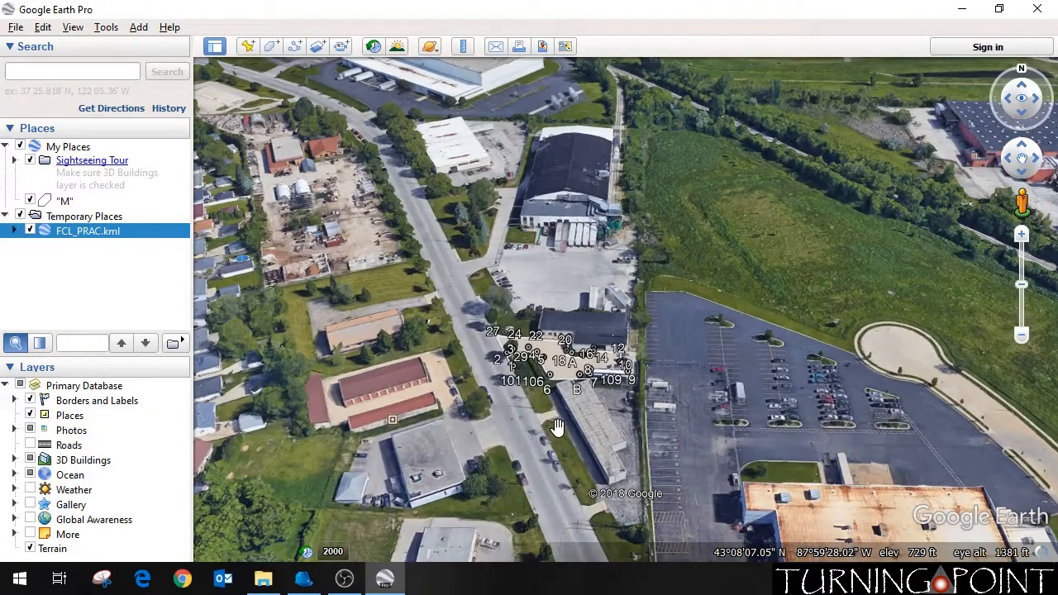
left_click_drag(559, 427, 493, 390)
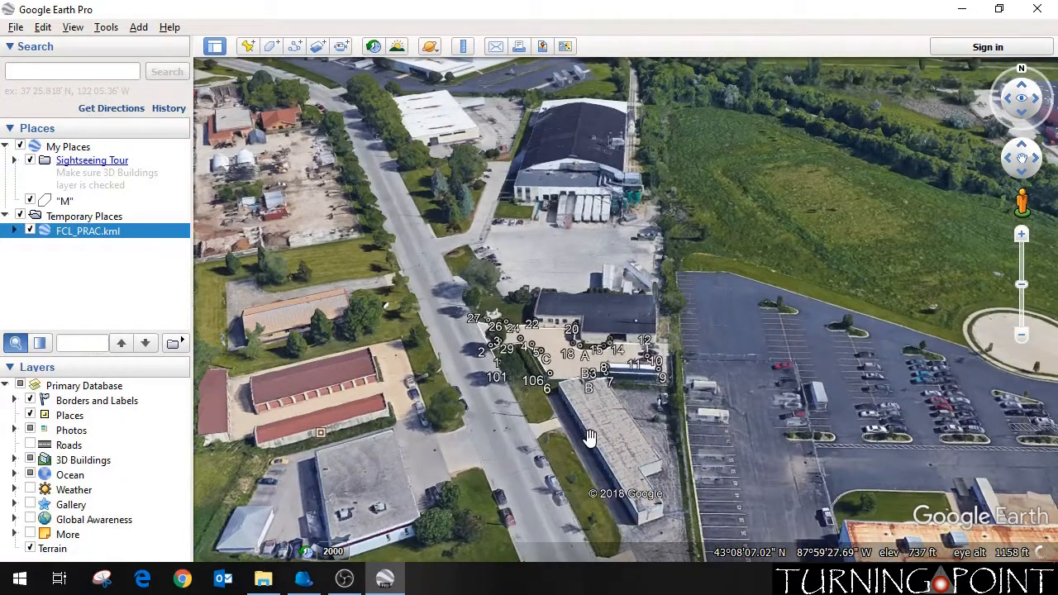
left_click_drag(592, 436, 577, 413)
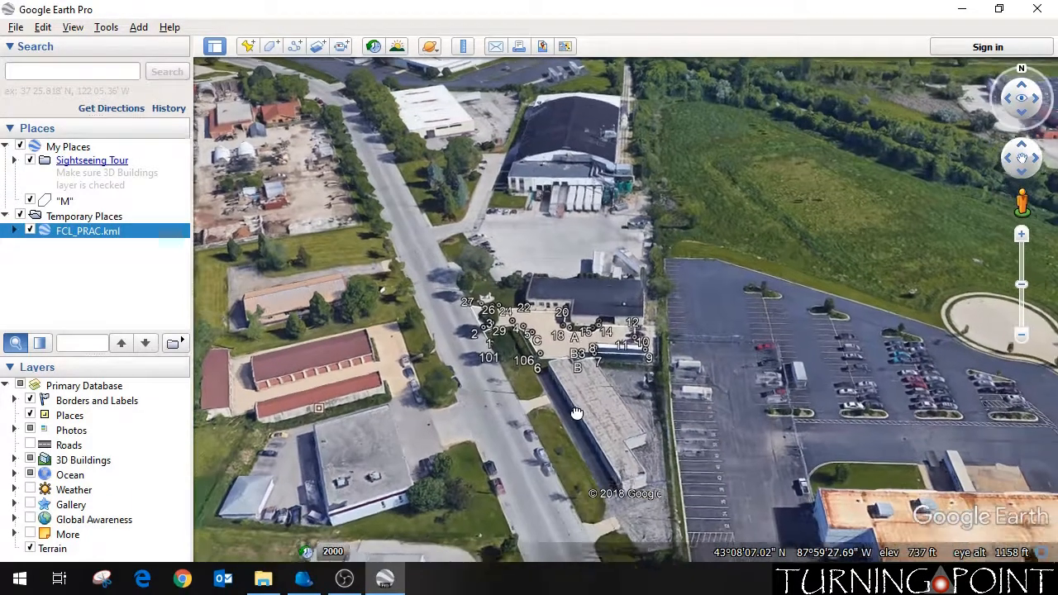